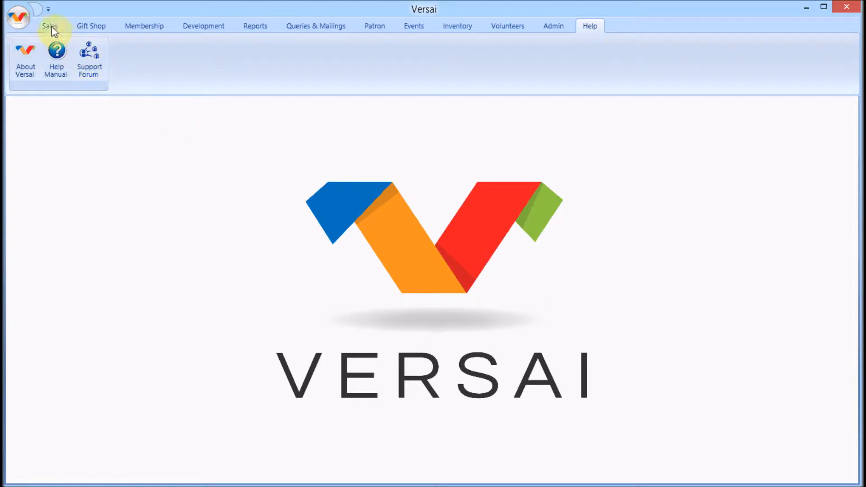
# Open school sale 398994 from the Sales List for editing.
pyautogui.click(48, 26)
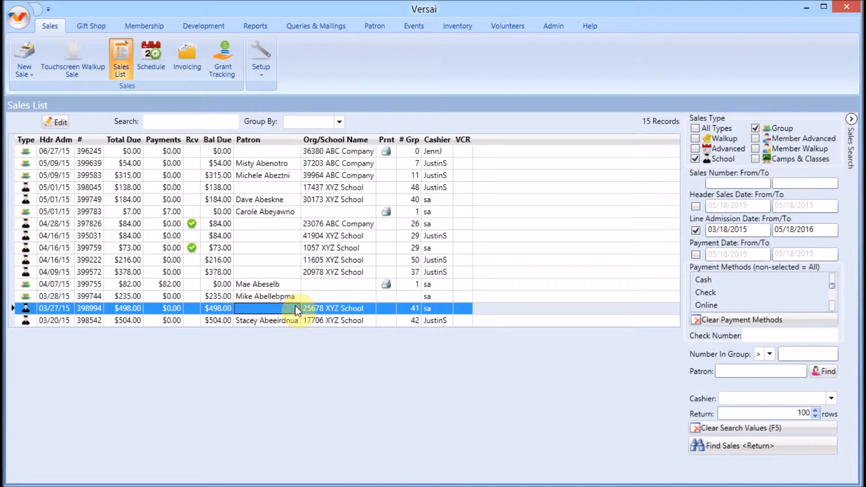
pyautogui.doubleClick(298, 309)
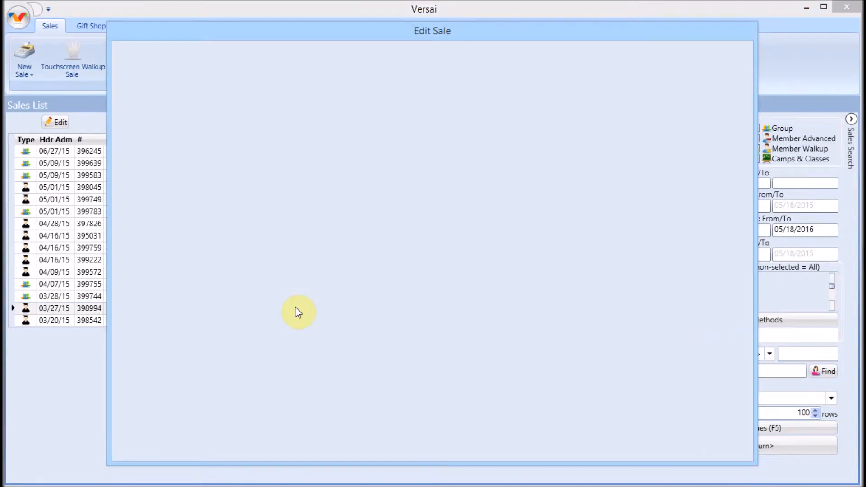
# Open the confirmation letter chooser and its Add/Edit template list for sale 398994.
pyautogui.click(698, 309)
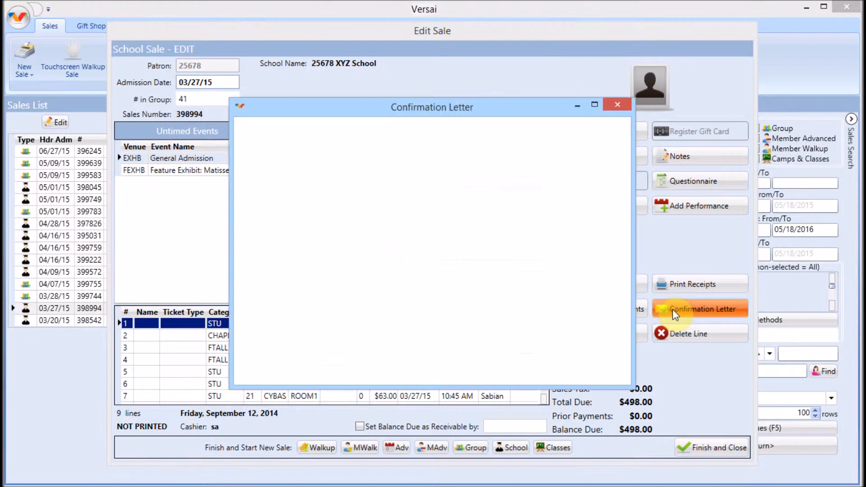
pyautogui.click(699, 308)
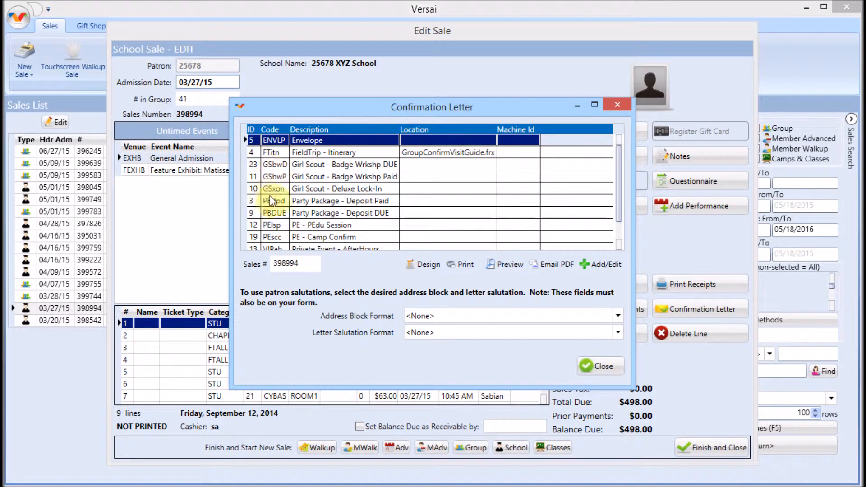
pyautogui.moveTo(527, 229)
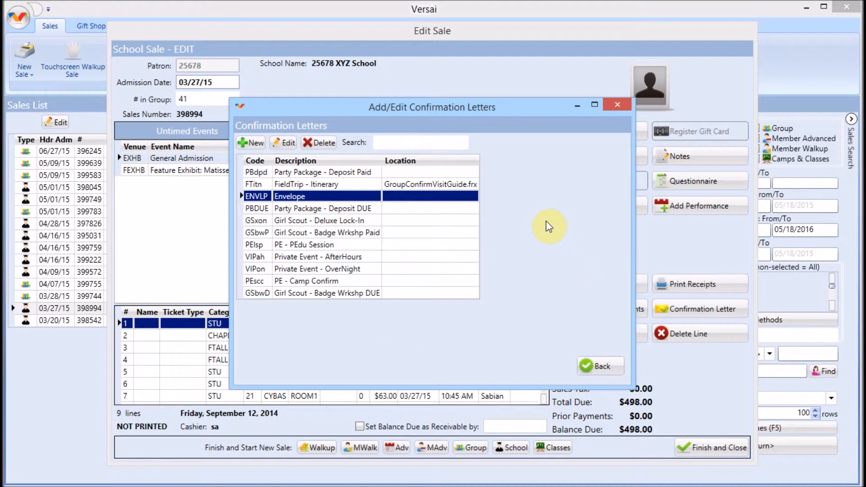
# Create template 'new letter' copied from GroupConfirmVisitGuide.frx, saved as confirm letter.frx.
pyautogui.click(250, 143)
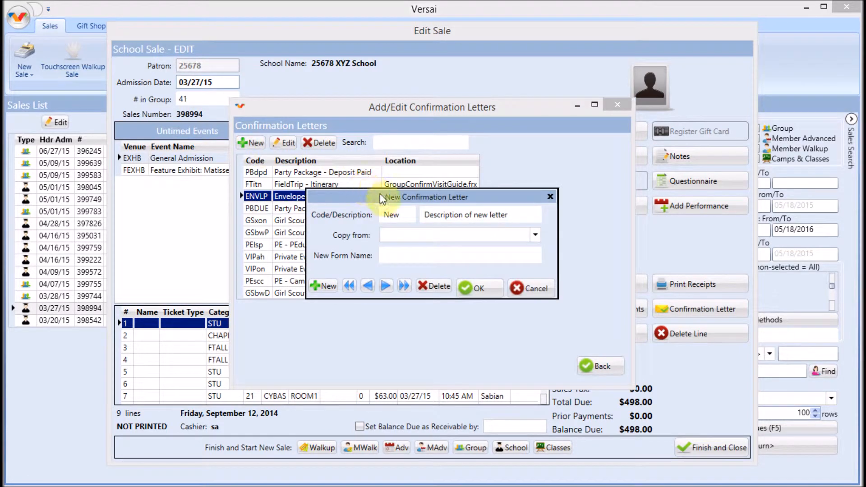
pyautogui.click(478, 215)
pyautogui.write('new letter')
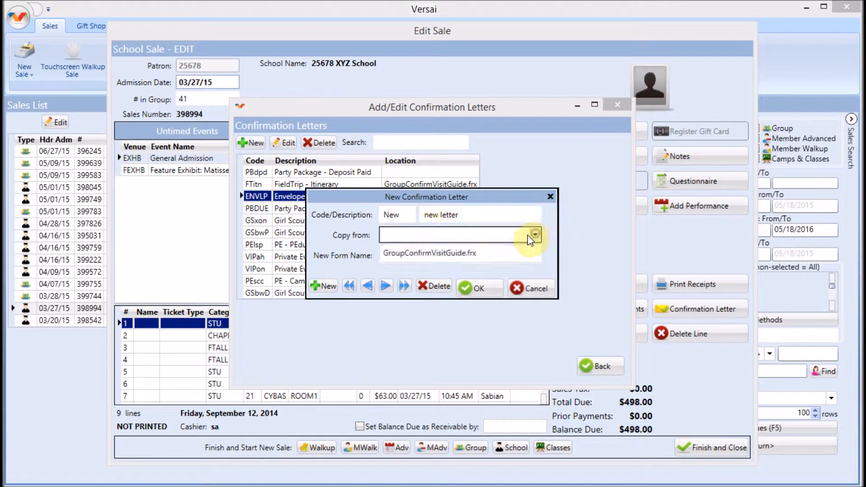
pyautogui.click(533, 235)
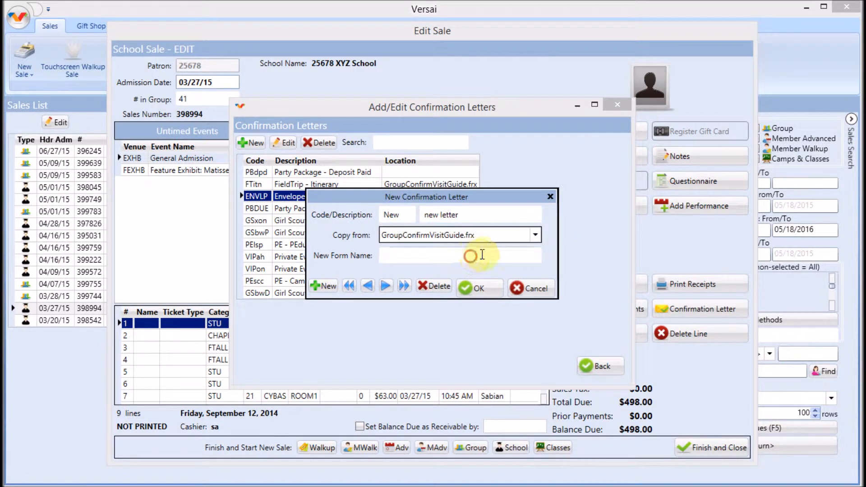
pyautogui.write('confirm letter')
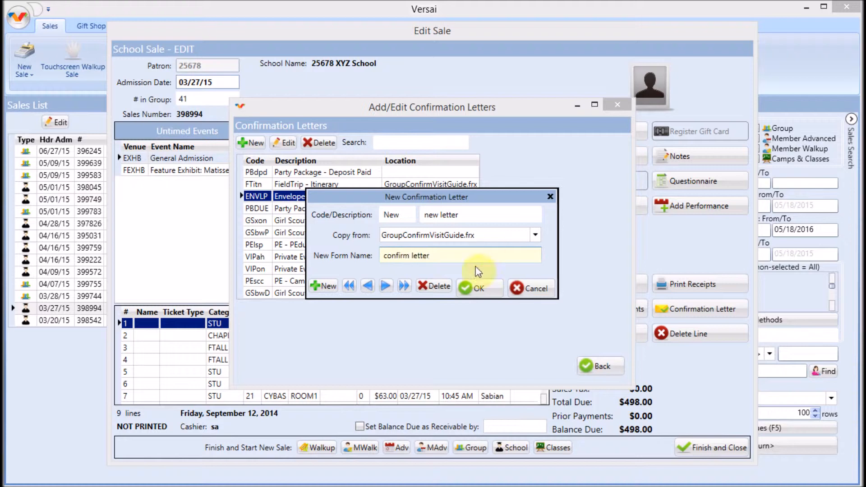
pyautogui.click(479, 288)
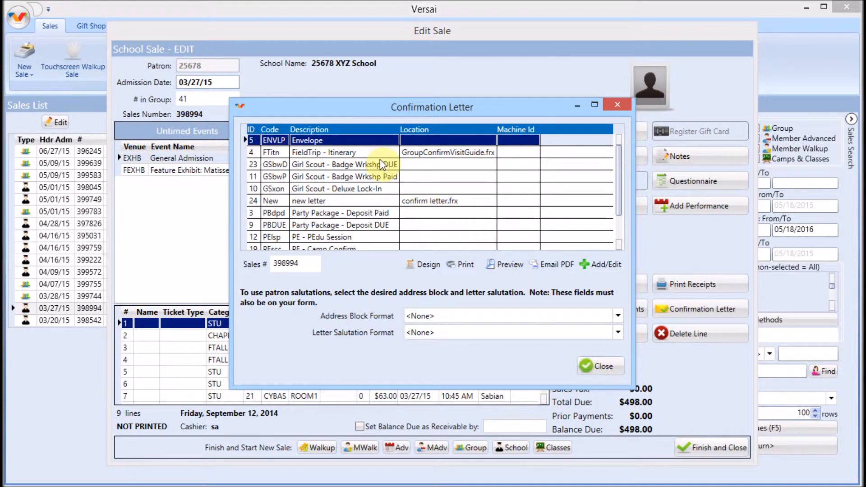
# Choose the FieldTrip - Itinerary letter for sale 398994.
pyautogui.click(325, 152)
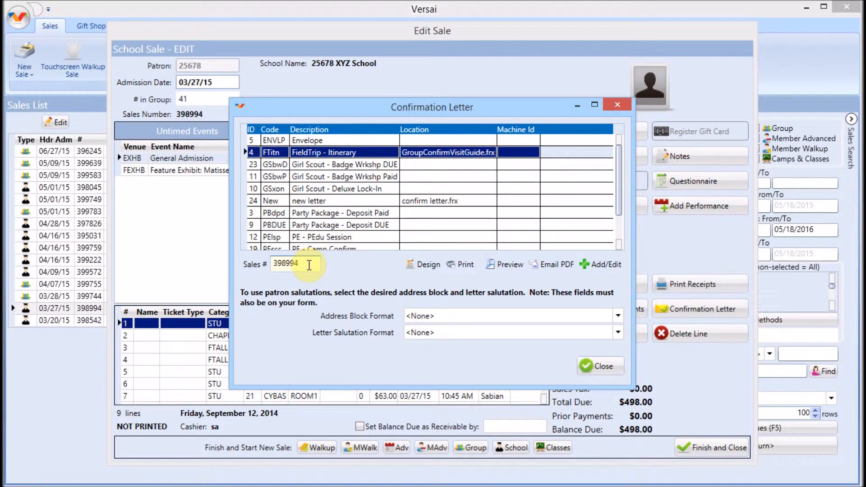
pyautogui.moveTo(309, 264)
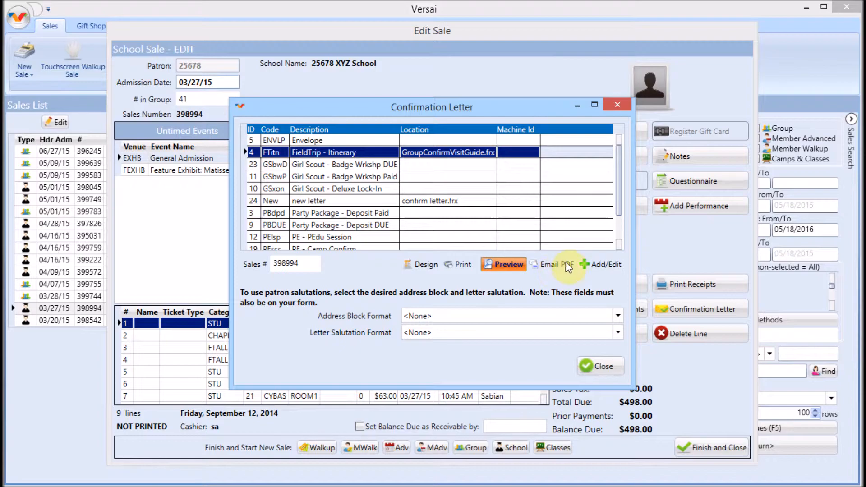
pyautogui.click(502, 264)
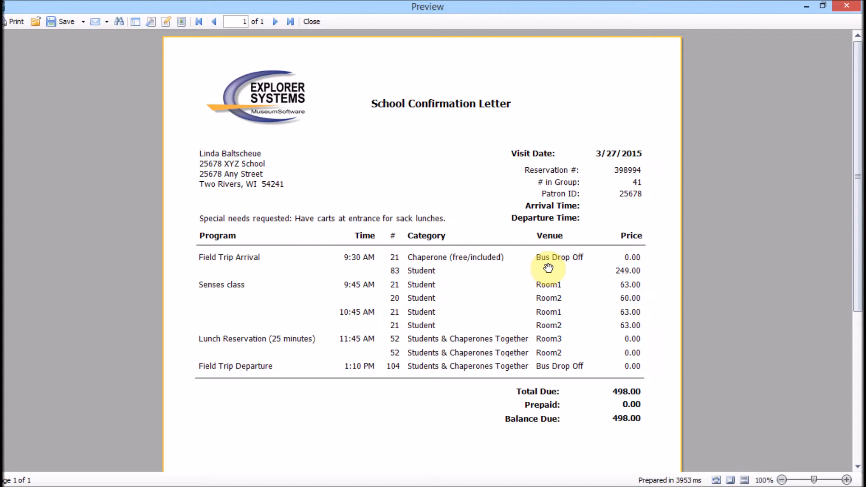
pyautogui.scroll(-3)
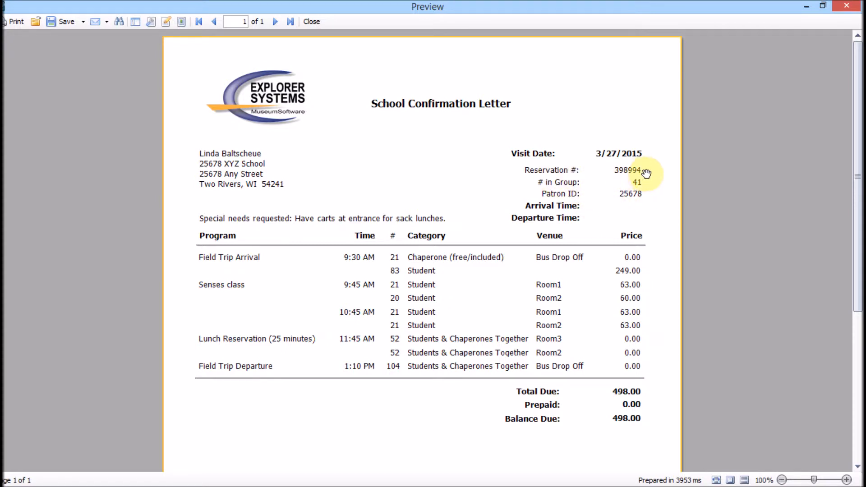
pyautogui.moveTo(658, 173)
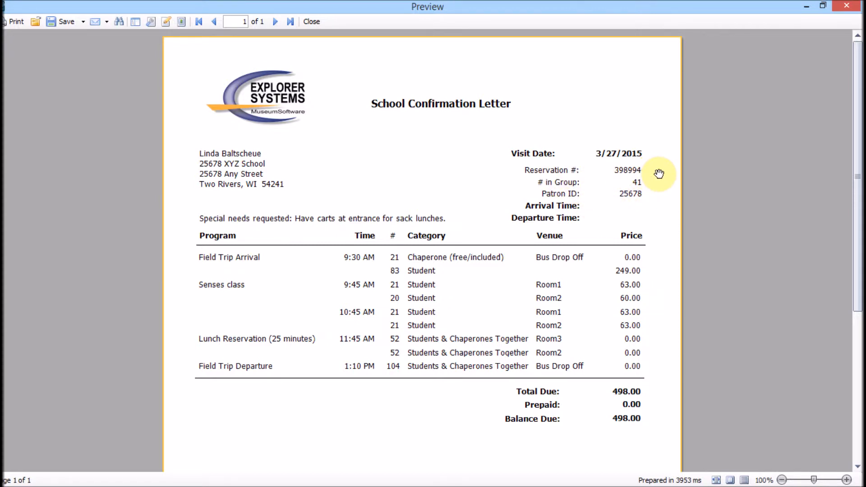
pyautogui.moveTo(418, 394)
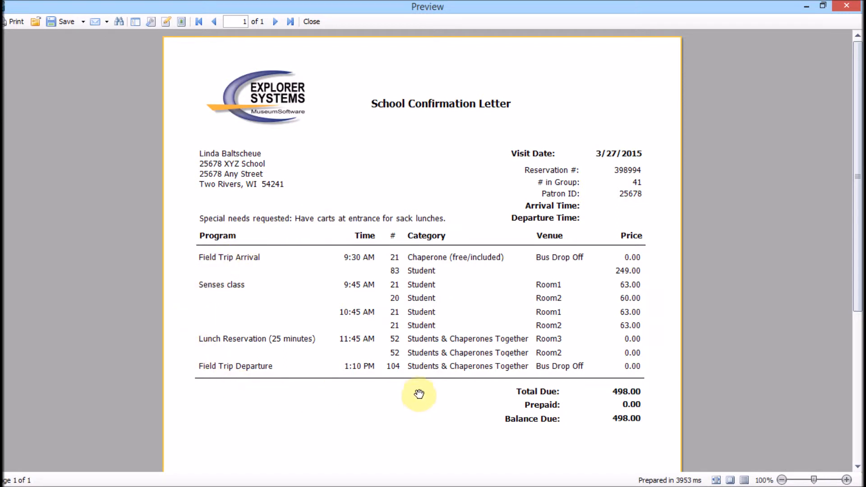
pyautogui.moveTo(335, 262)
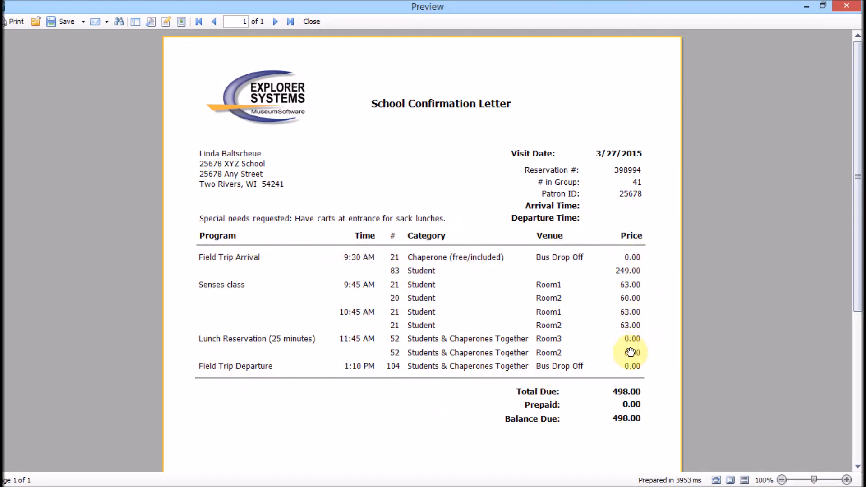
pyautogui.moveTo(664, 350)
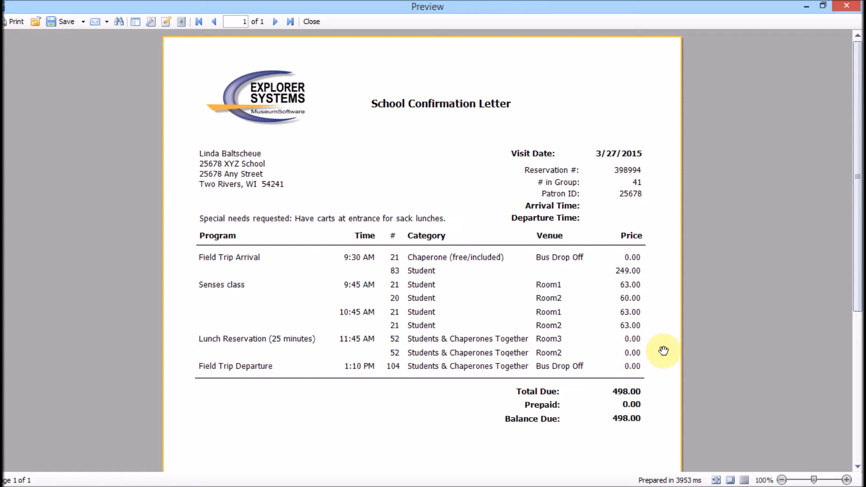
pyautogui.moveTo(622, 339)
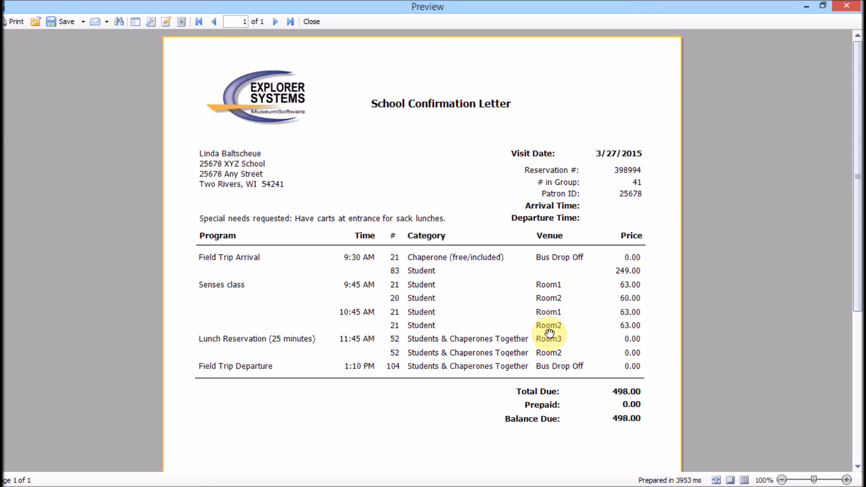
pyautogui.moveTo(263, 227)
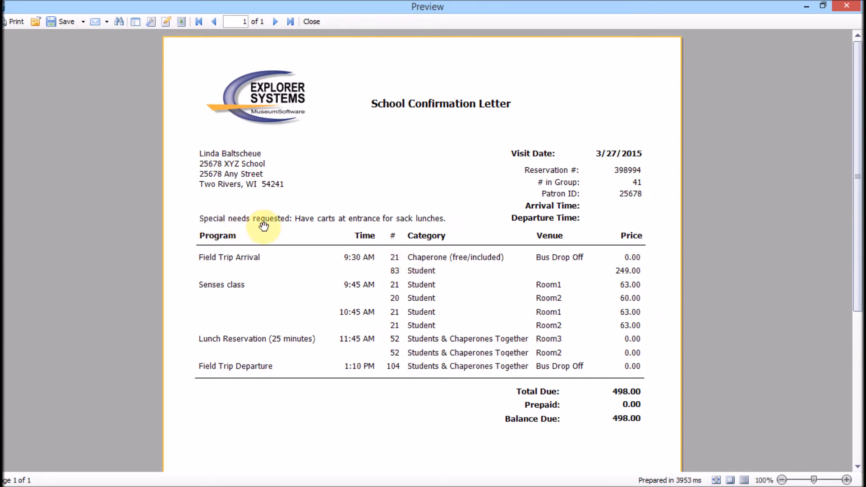
pyautogui.moveTo(444, 227)
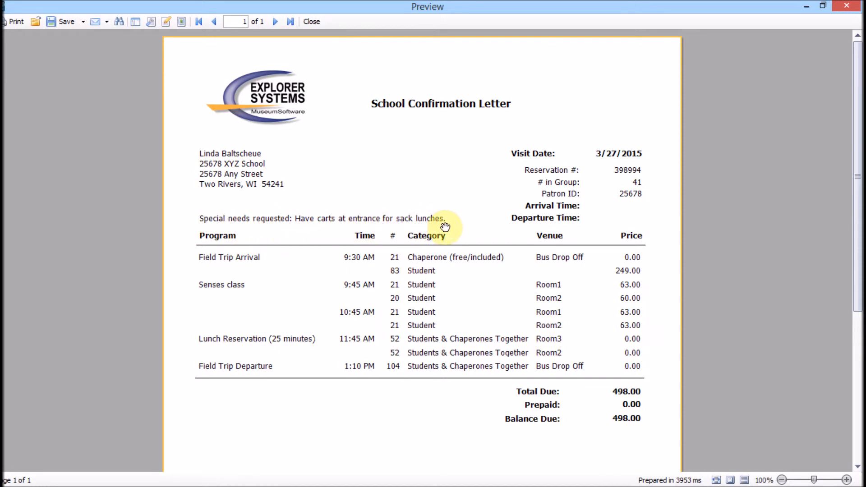
pyautogui.moveTo(646, 393)
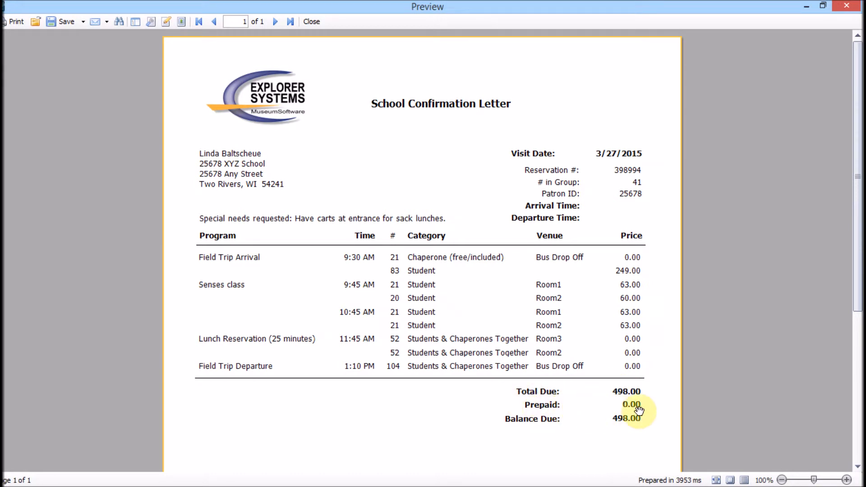
# Scroll the preview to the arrival guidelines below the $498.00 balance due.
pyautogui.scroll(-3)
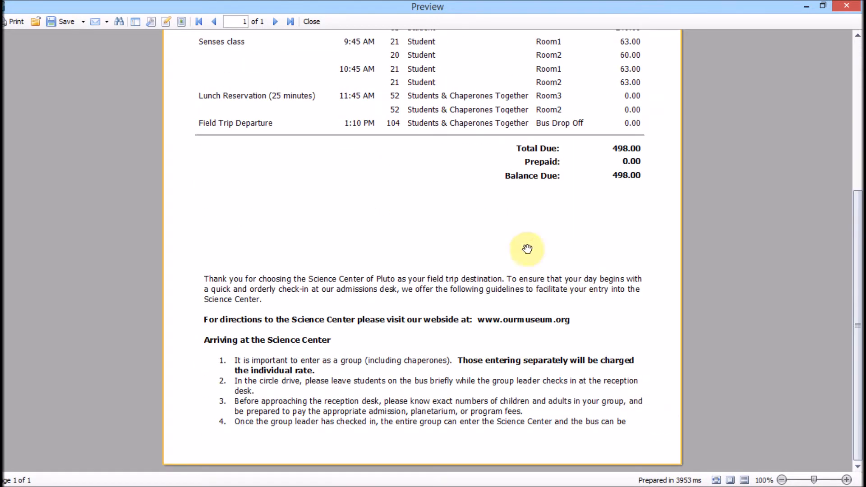
pyautogui.moveTo(489, 197)
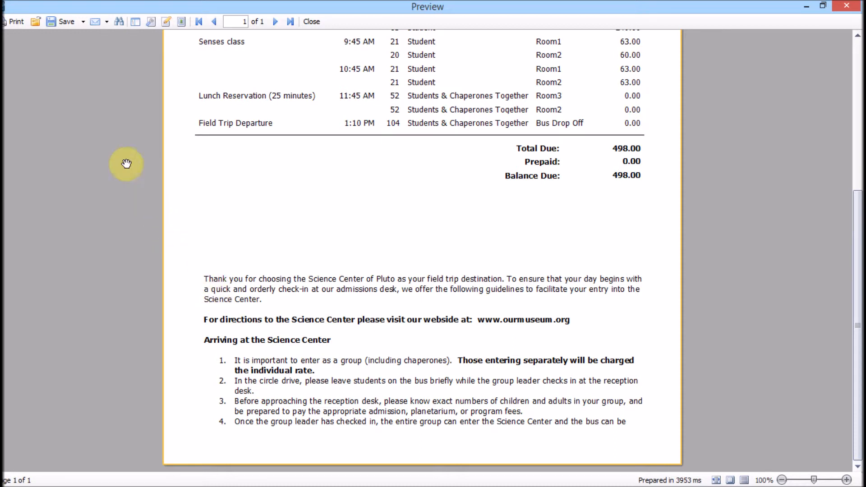
pyautogui.moveTo(15, 21)
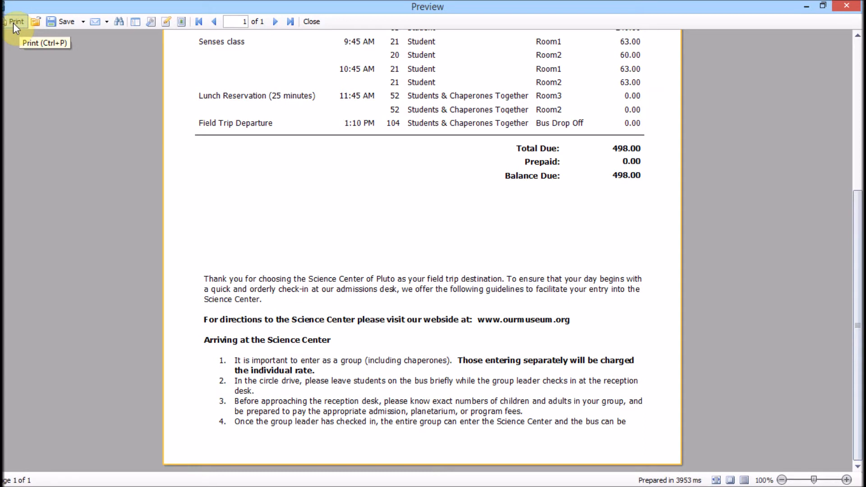
pyautogui.moveTo(311, 22)
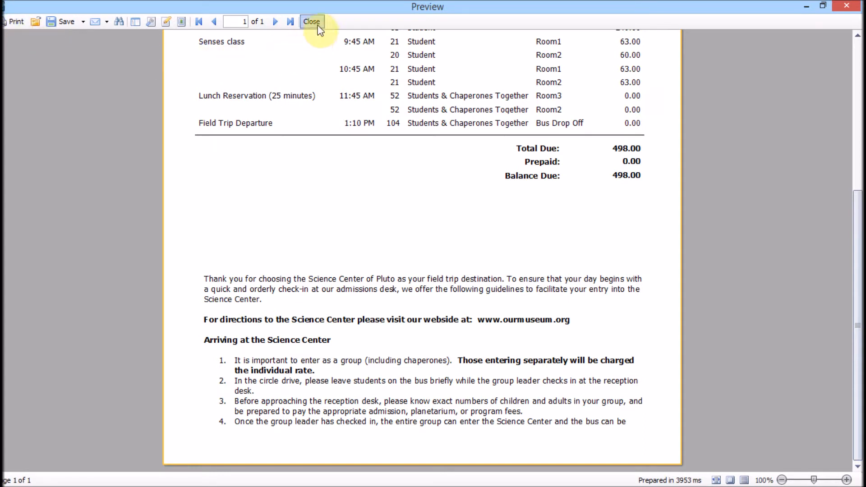
# Close the preview and finish the sale, declining to record a payment.
pyautogui.click(310, 21)
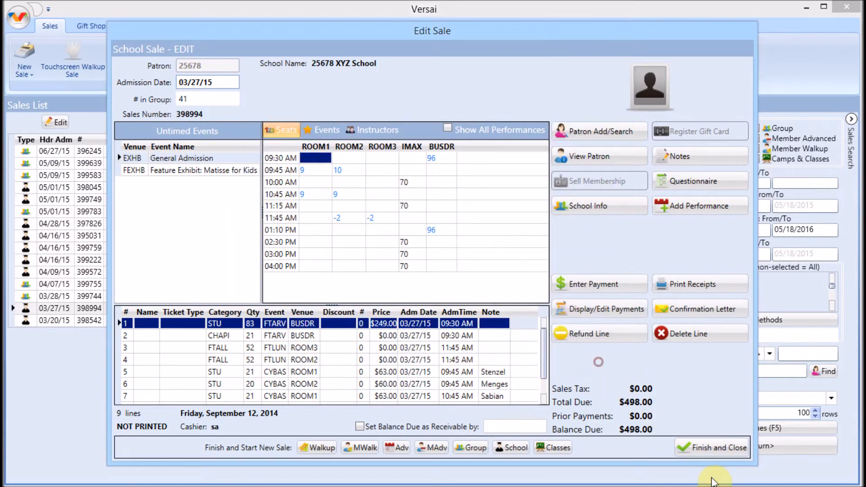
pyautogui.click(591, 285)
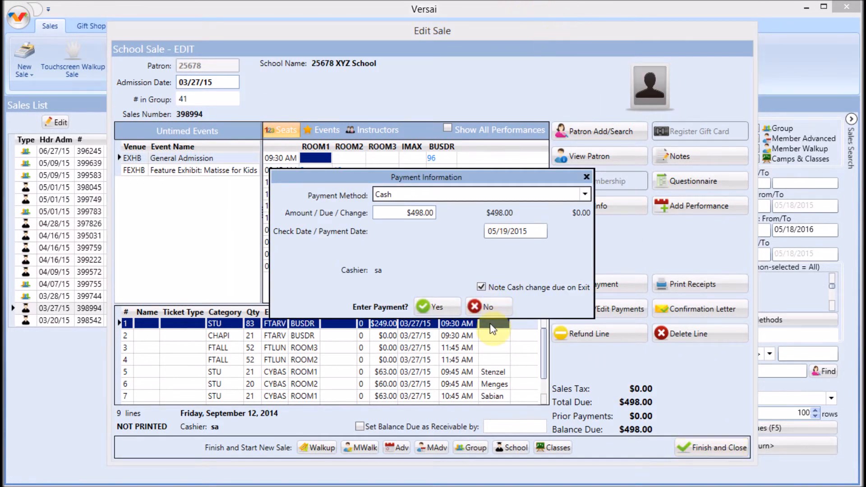
pyautogui.click(437, 307)
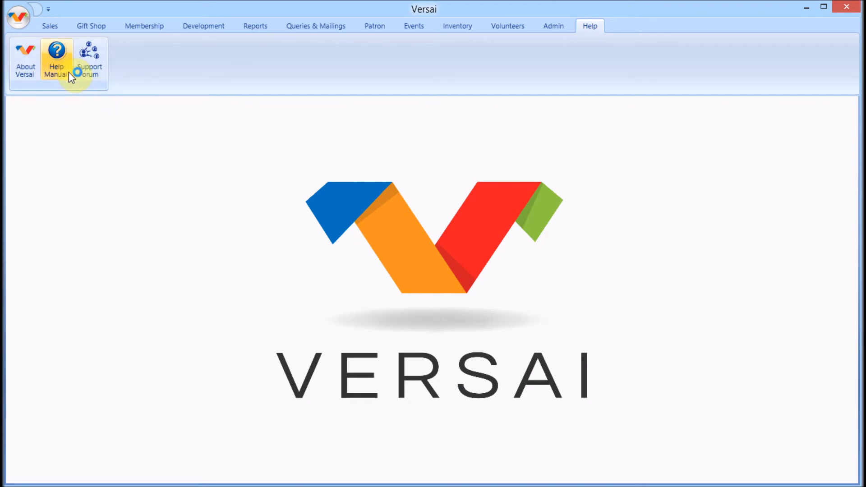
pyautogui.click(56, 61)
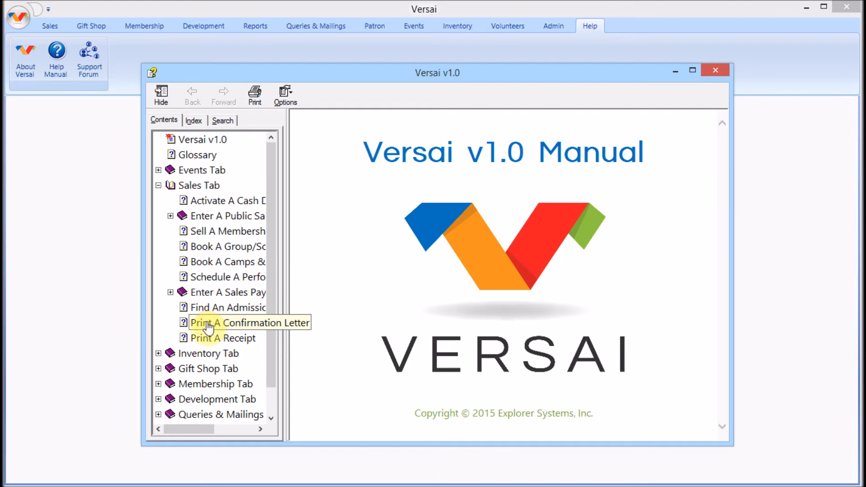
pyautogui.click(251, 323)
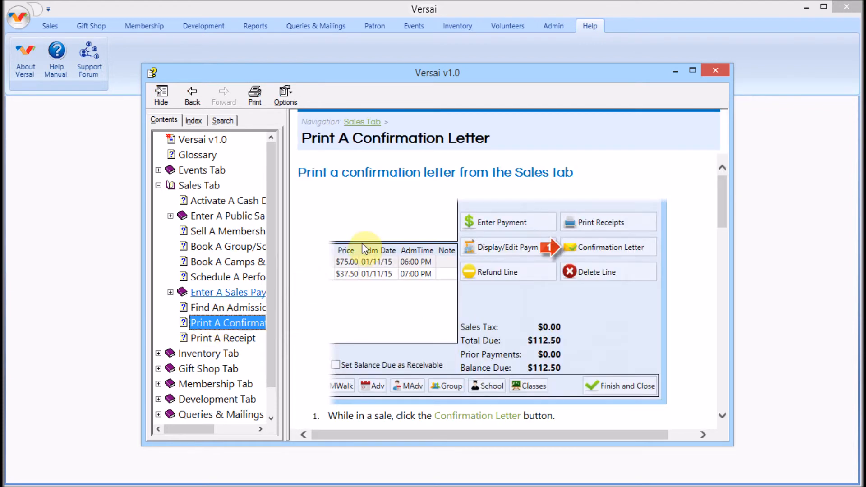
pyautogui.click(716, 70)
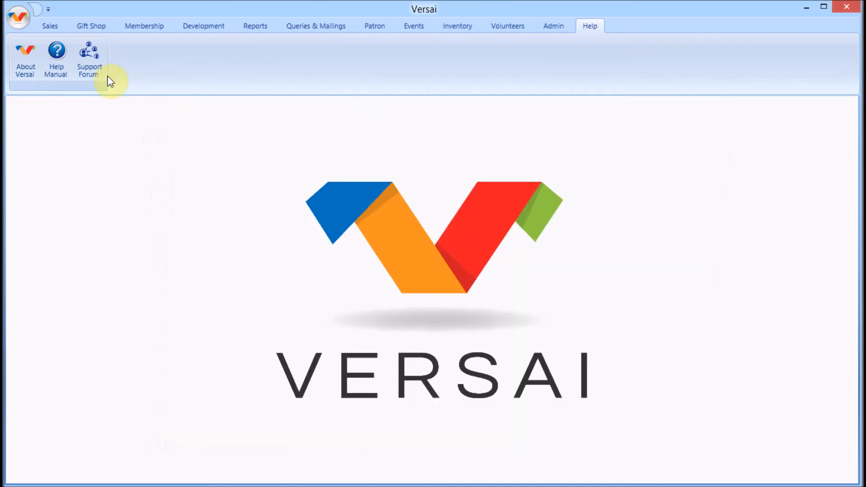